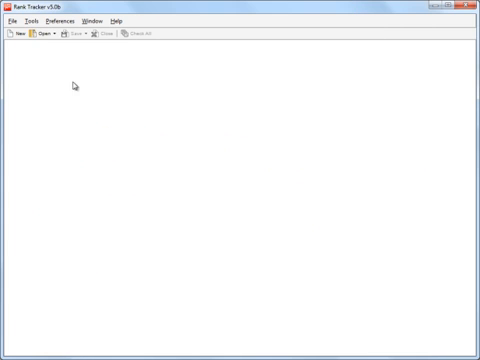
pyautogui.click(40, 33)
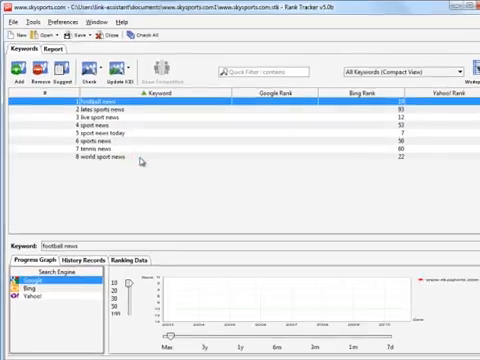
# Step: Add espn.go.com as a competitor URL for the skysports.com project
pyautogui.click(78, 33)
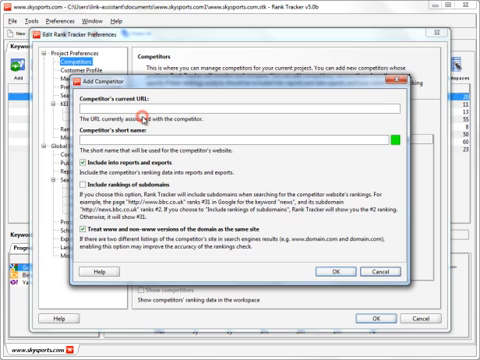
pyautogui.write('www.foo')
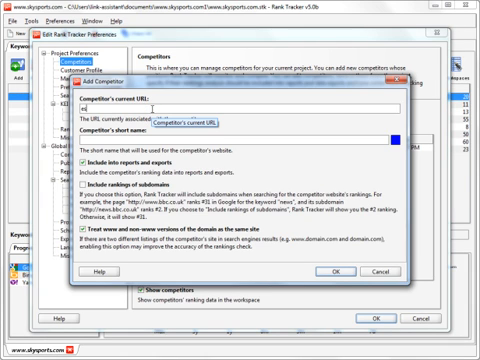
pyautogui.write('espn.go.com')
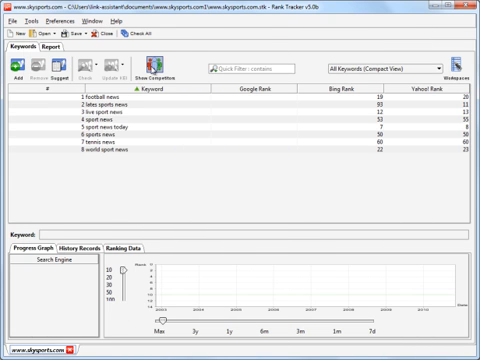
pyautogui.click(158, 65)
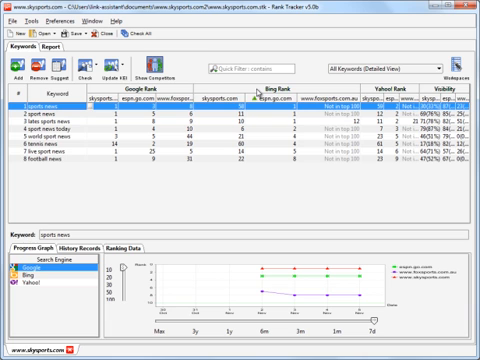
pyautogui.click(50, 91)
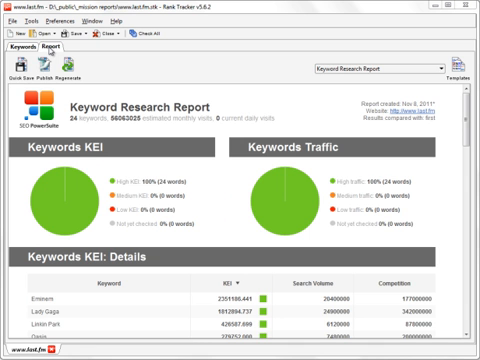
pyautogui.moveTo(446, 80)
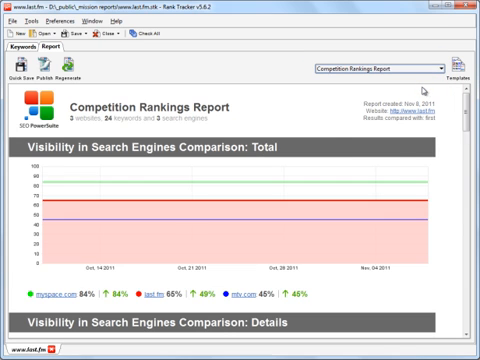
# Step: Scroll to the end of the Competition Rankings Report comparing last.fm, myspace.com and mtv.com
pyautogui.scroll(-3)
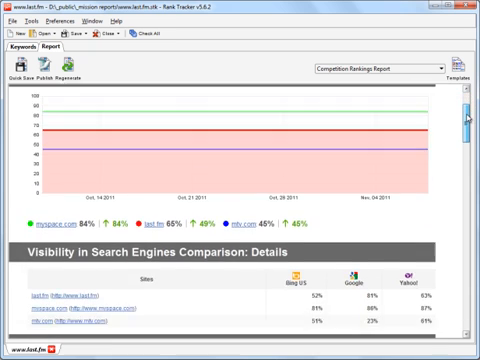
pyautogui.scroll(-3)
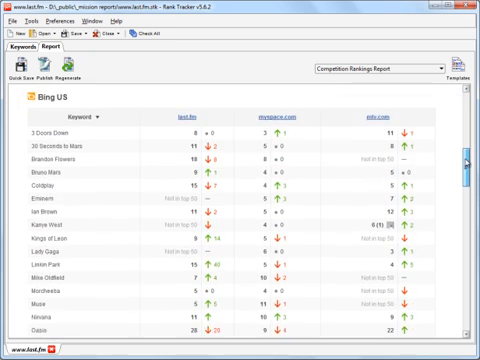
pyautogui.scroll(-3)
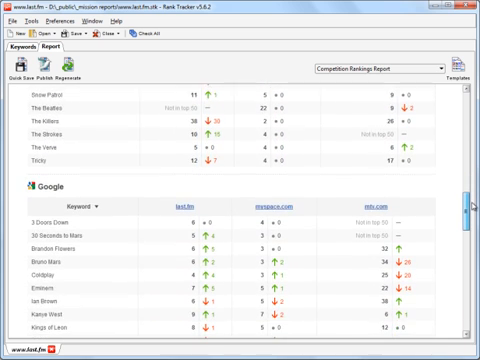
pyautogui.scroll(-3)
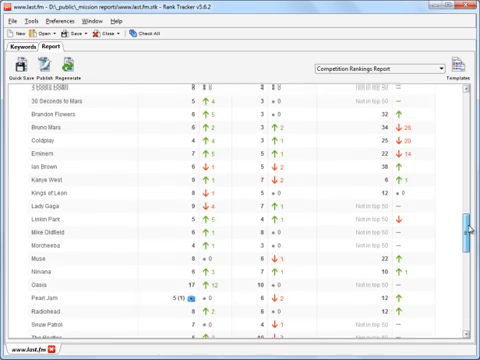
pyautogui.scroll(-3)
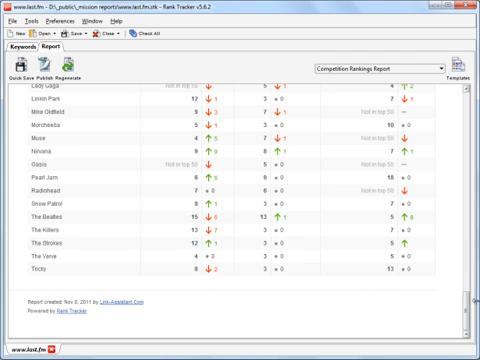
pyautogui.click(78, 24)
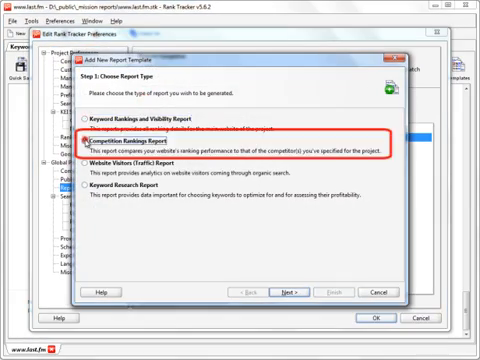
# Step: Create a Competition Rankings template with default styles and view competitors myspace.com and mtv.com
pyautogui.click(287, 291)
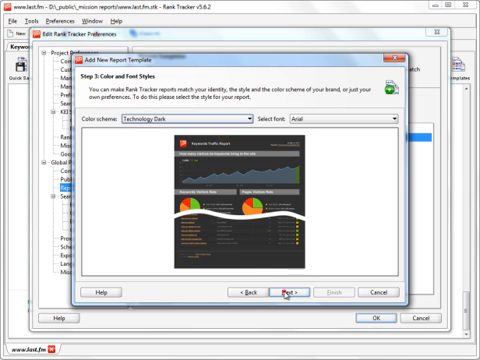
pyautogui.click(288, 292)
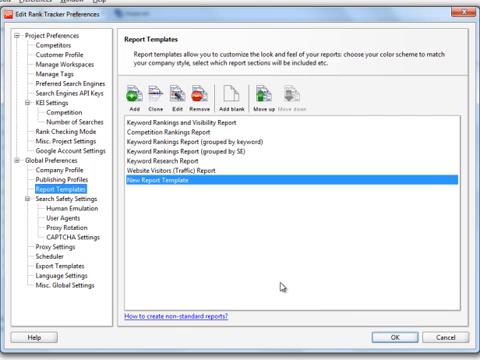
pyautogui.click(47, 33)
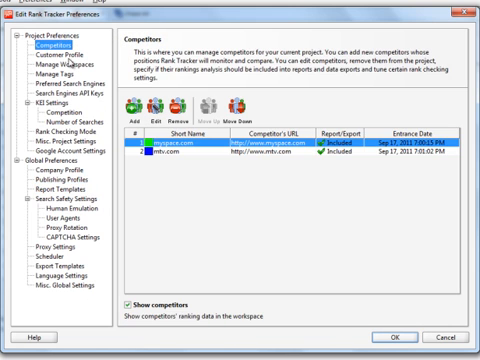